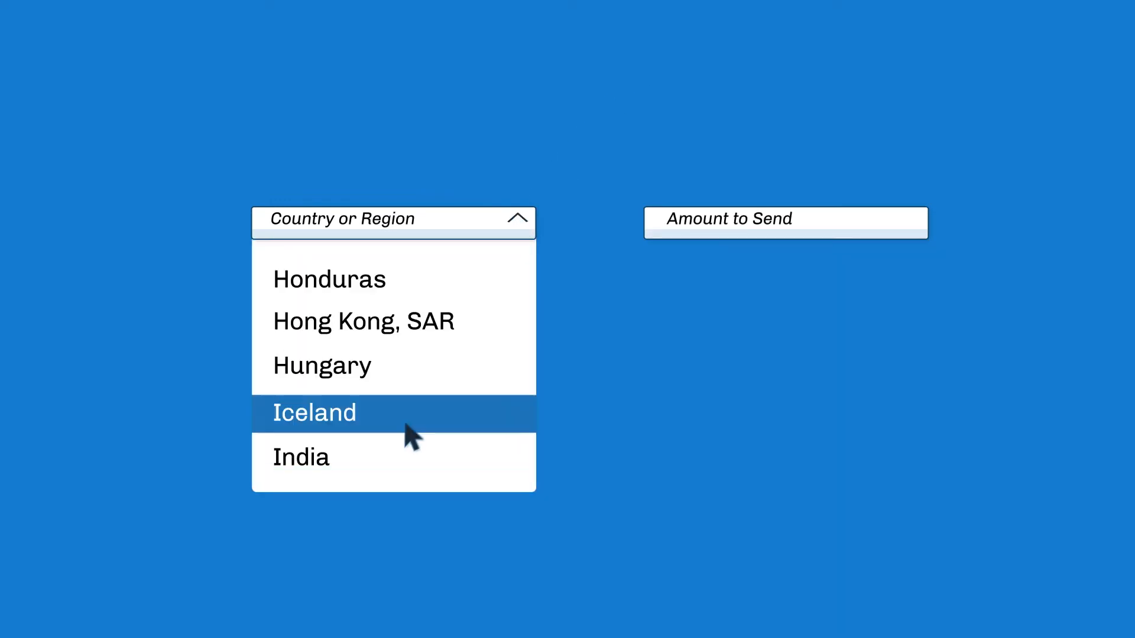
Choose India as the destination and the Domestic Bank Transfer in Indian Rupees (INR), showing the payer form
left_click(300, 456)
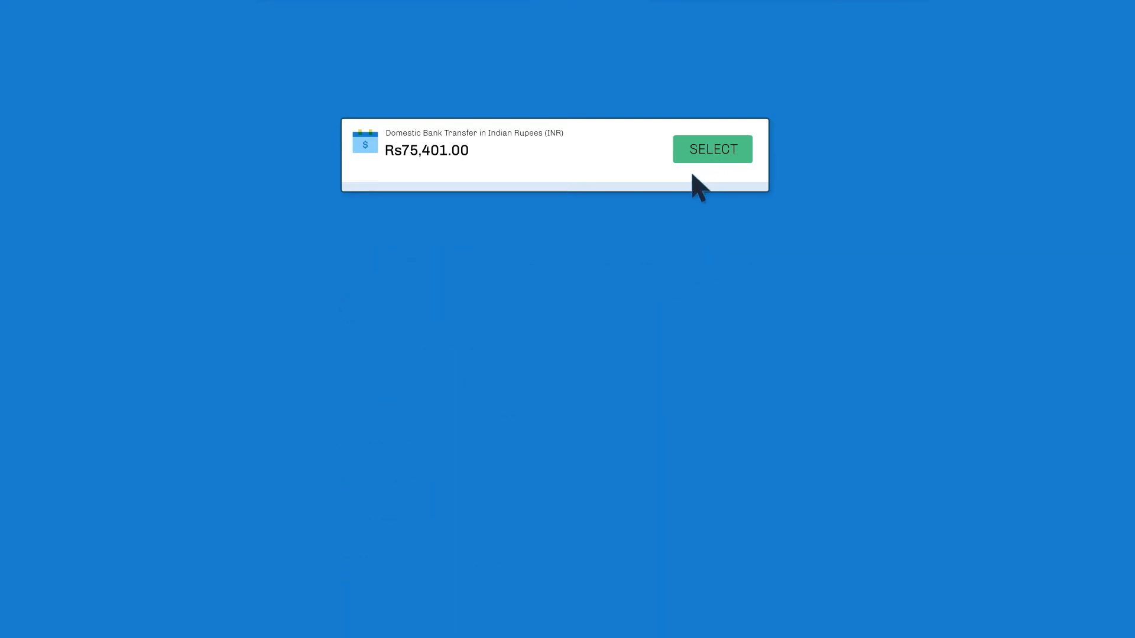
left_click(711, 149)
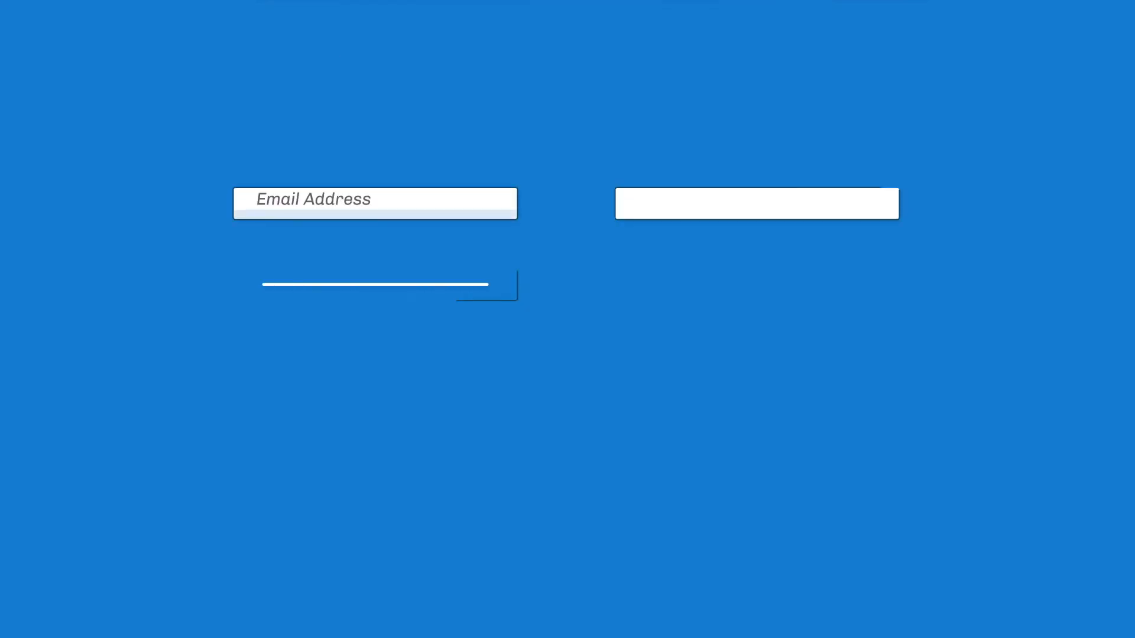